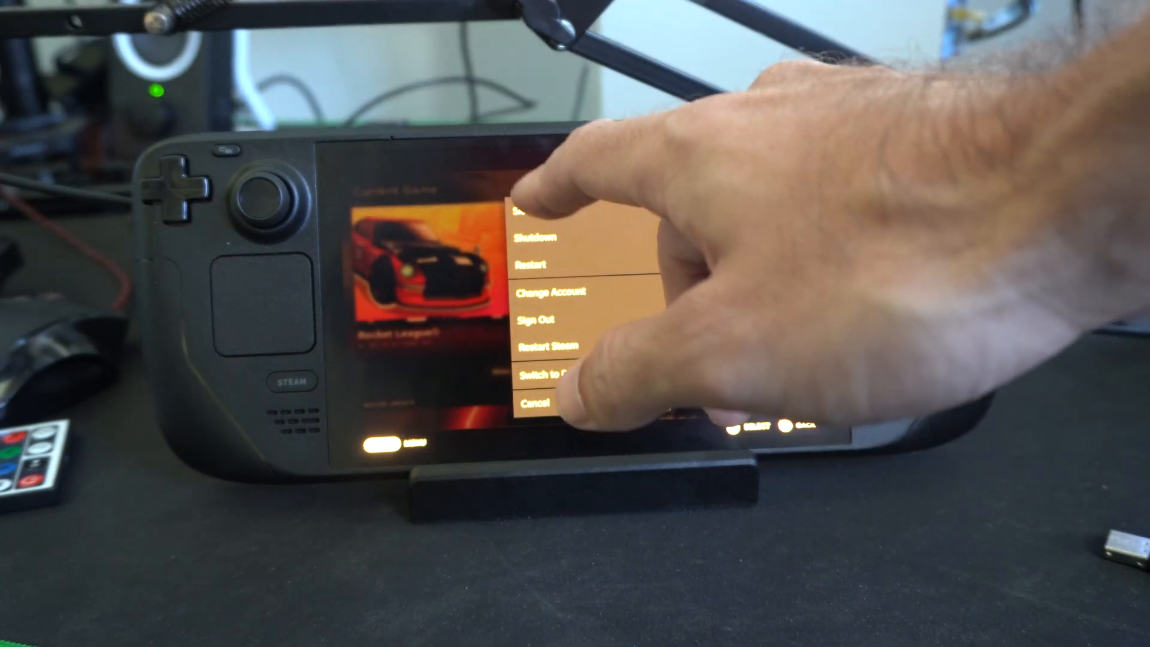
Step: Shut down the Steam Deck and confirm Yes in the 'Are you sure?' dialog
click(539, 241)
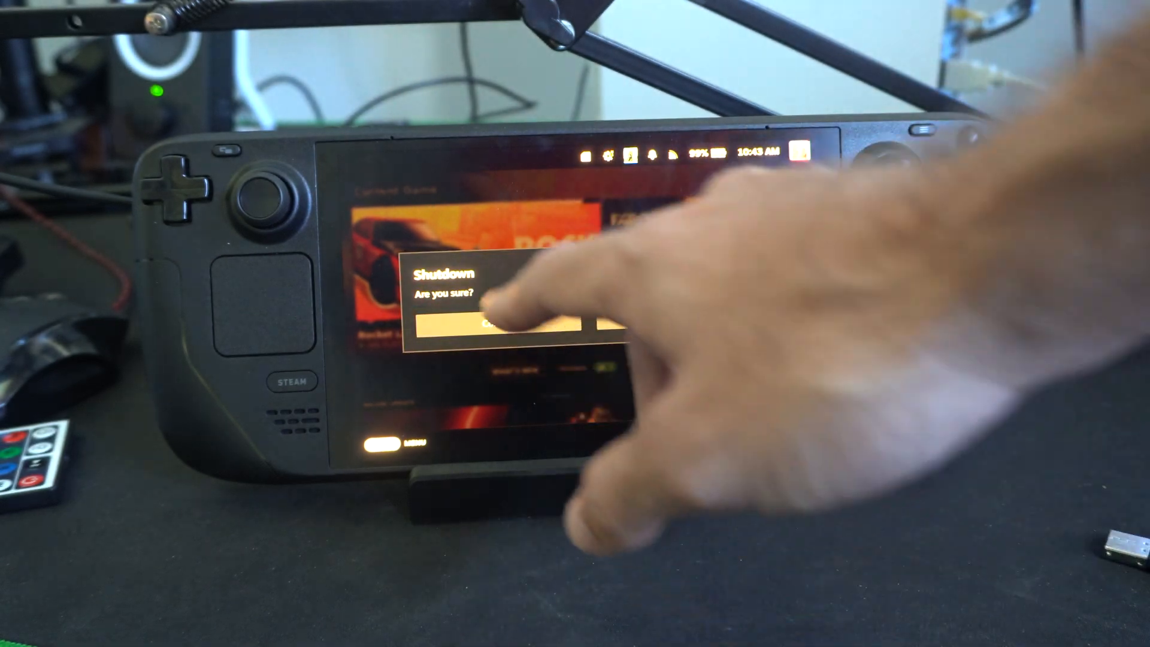
click(480, 324)
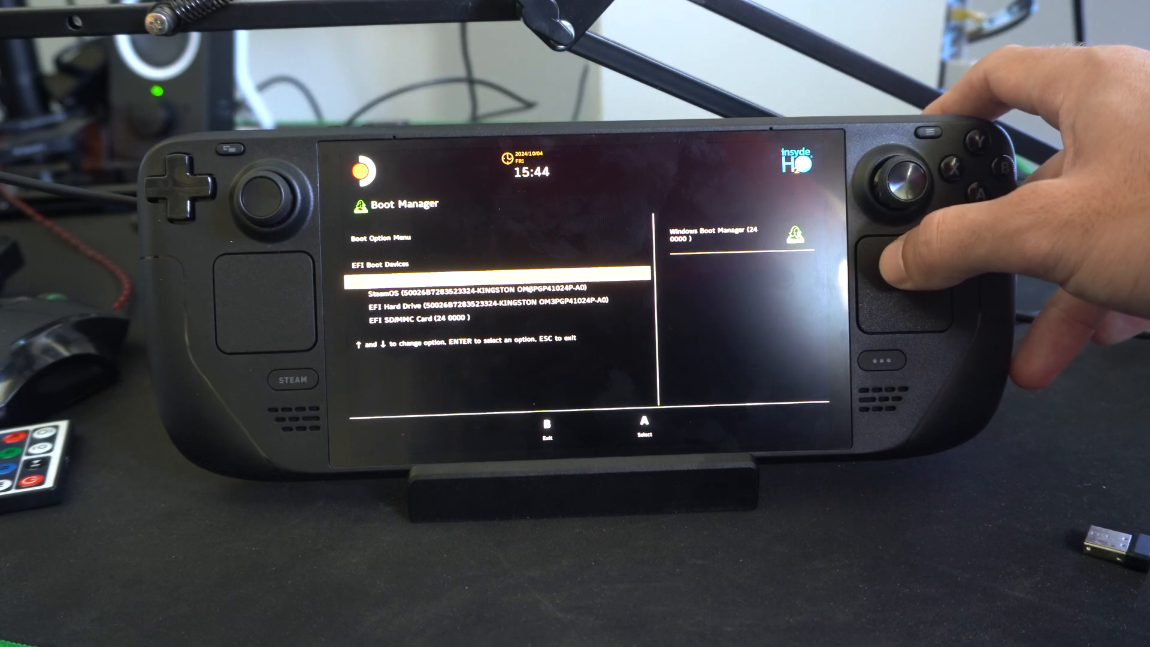
Step: Highlight the SteamOS entry in the EFI Boot Devices list with the D-pad
key(Down)
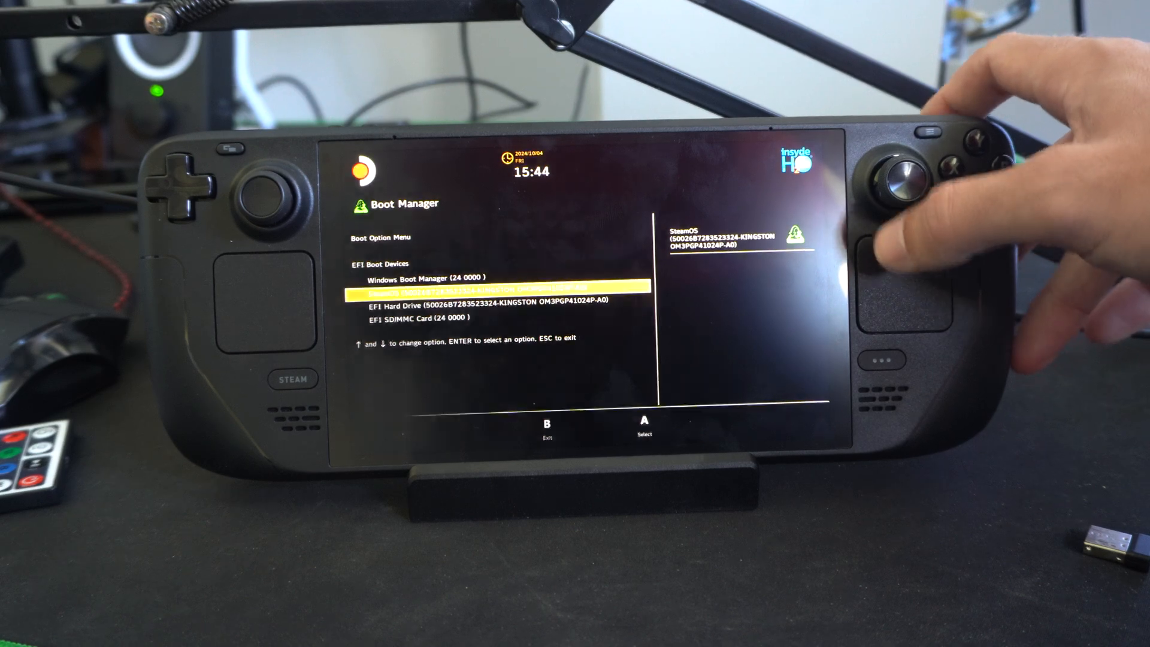